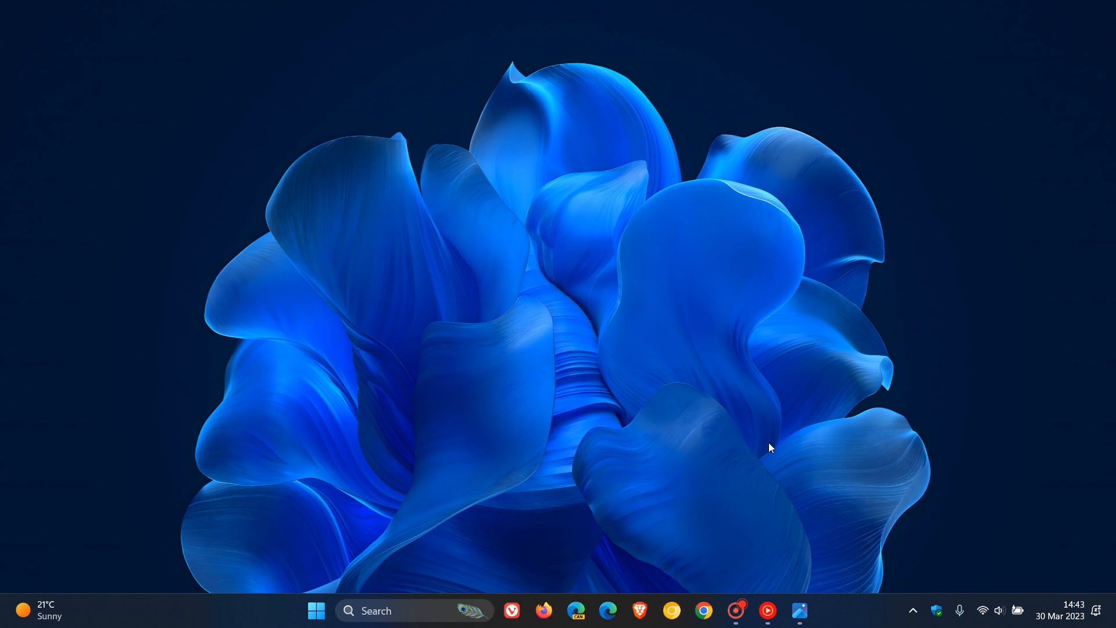
View the Windows Update history in Settings, then reopen the Start menu.
click(316, 610)
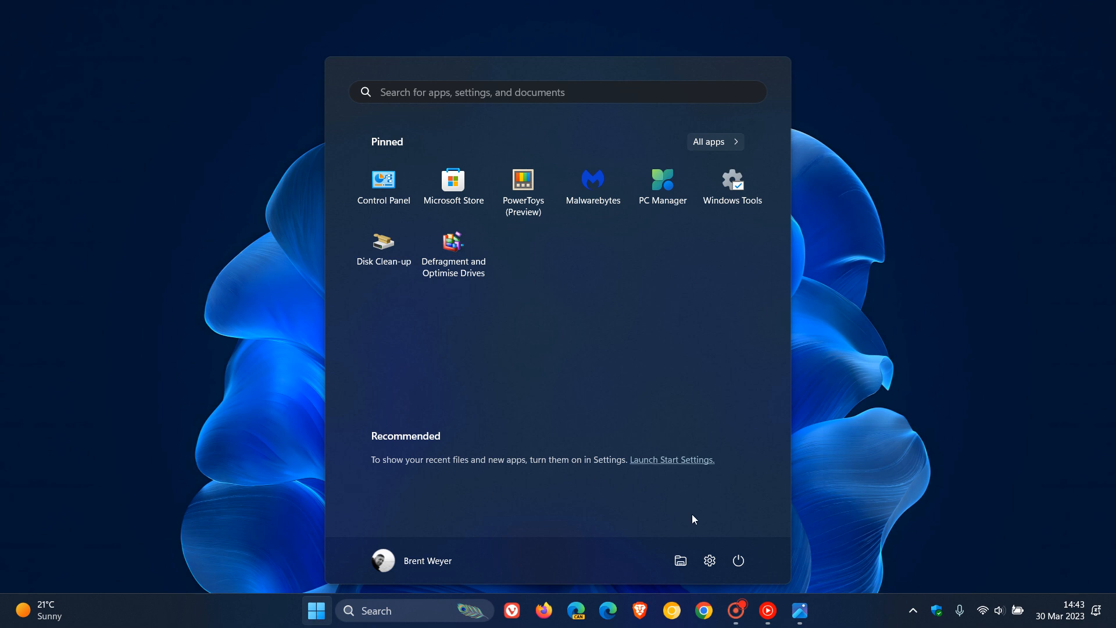
click(707, 561)
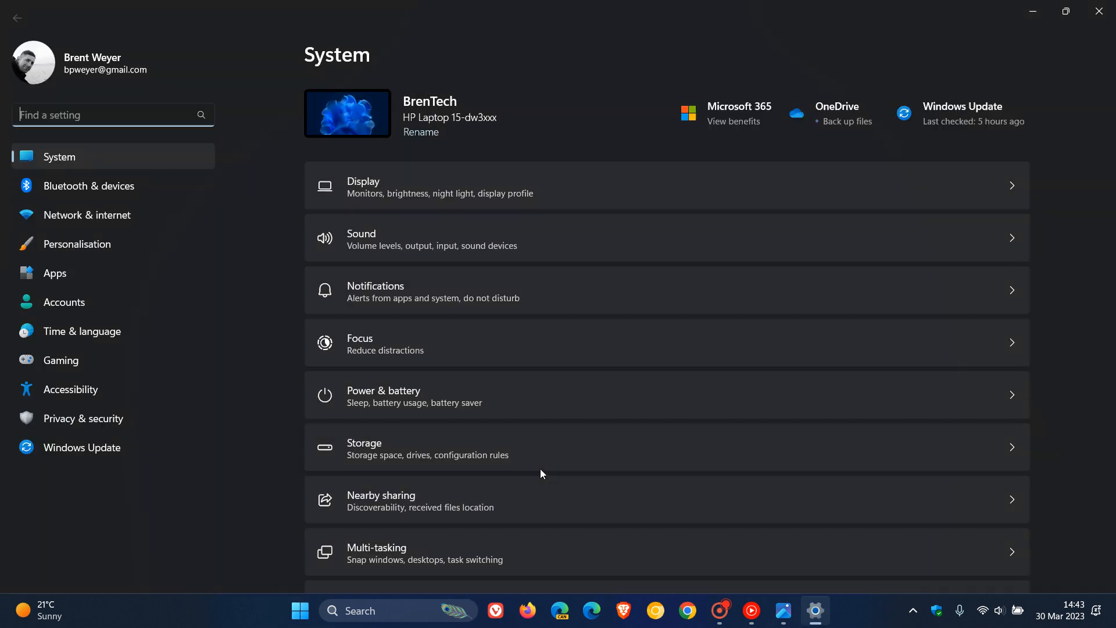
click(83, 447)
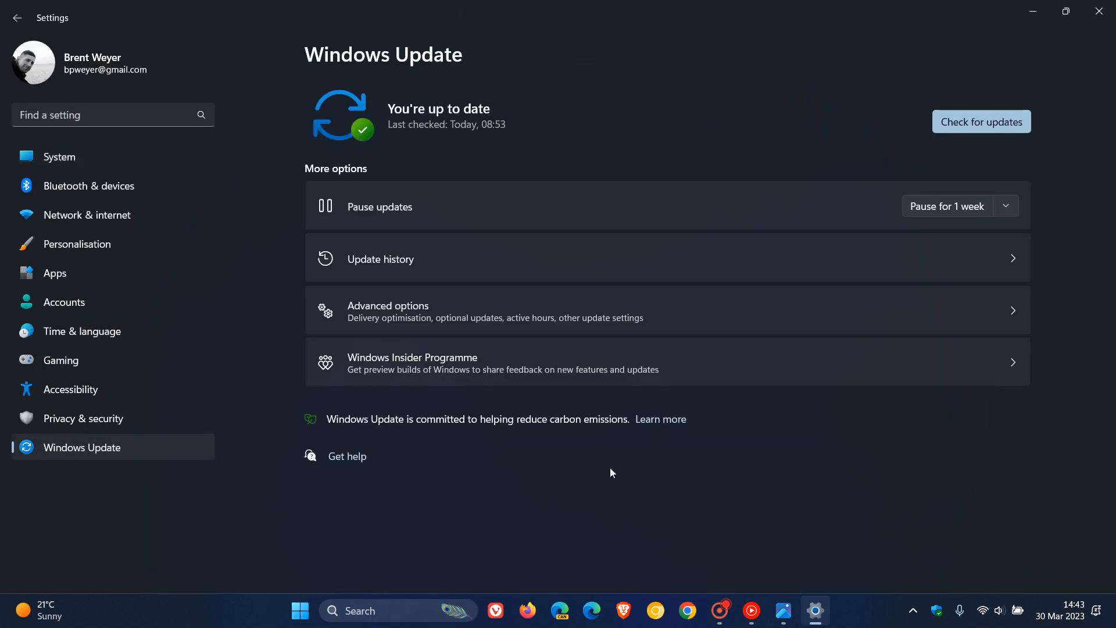
click(380, 258)
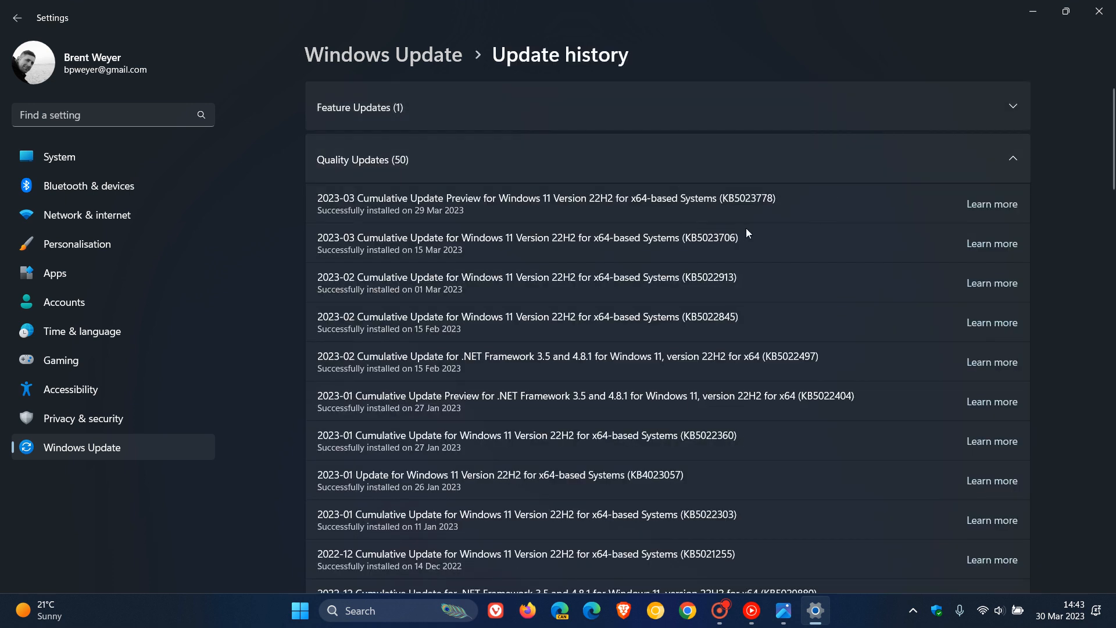
mouse_move(793, 212)
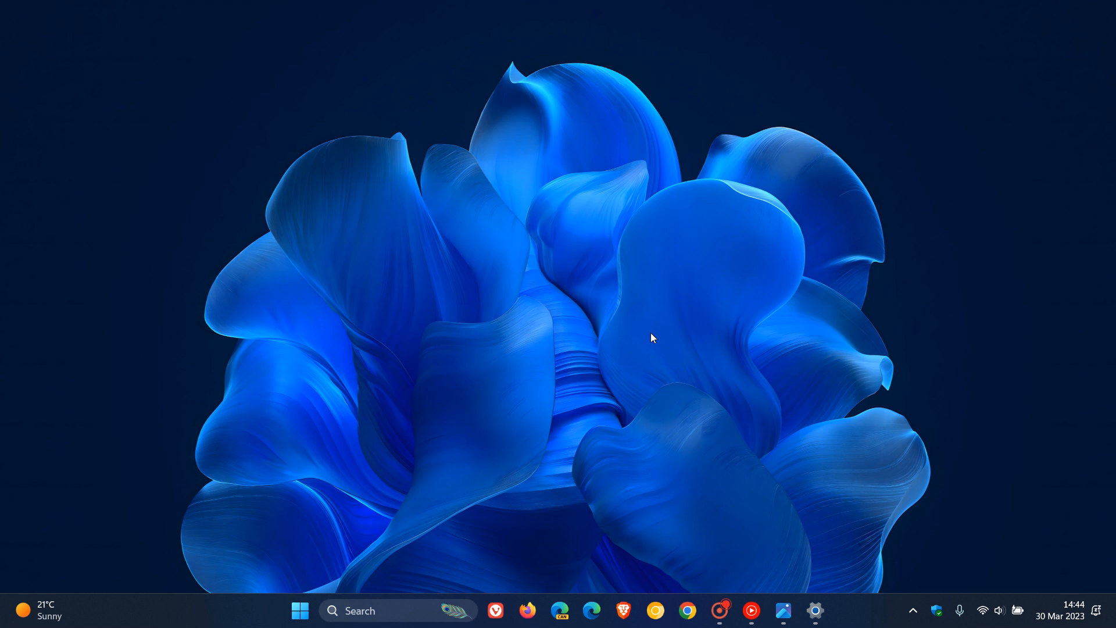
mouse_move(577, 263)
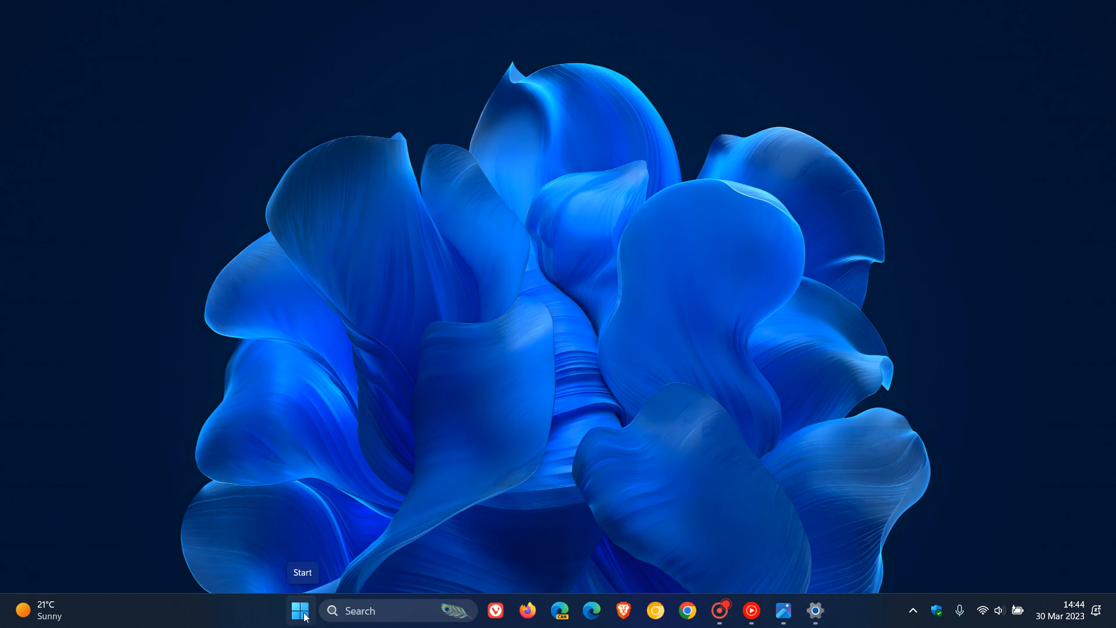
click(299, 610)
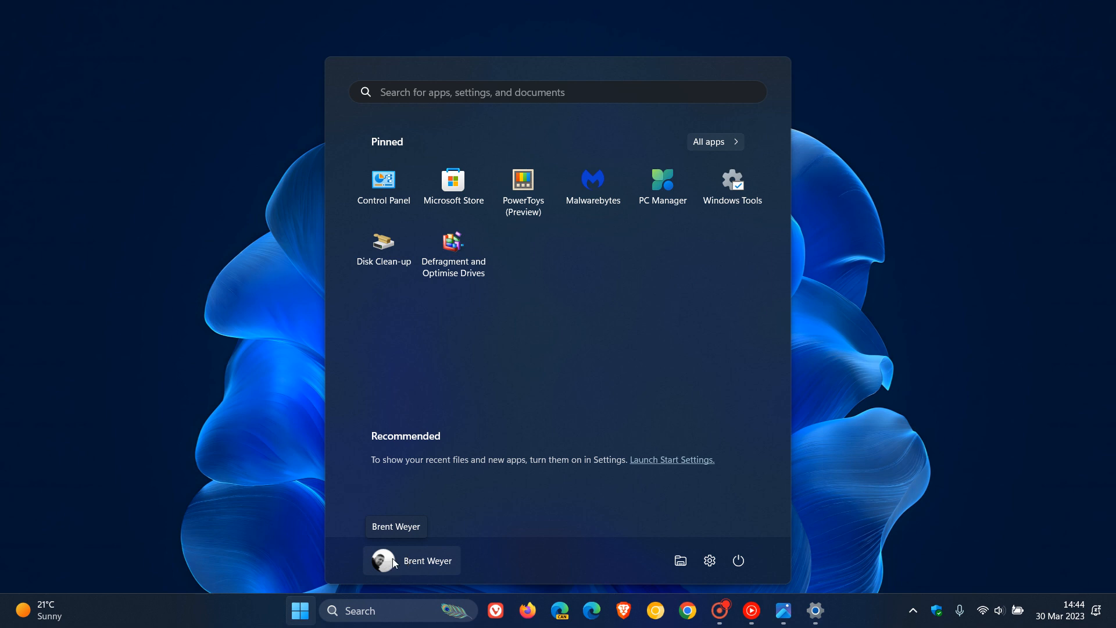
Open the account menu showing Change account settings, Lock and Sign out.
click(411, 560)
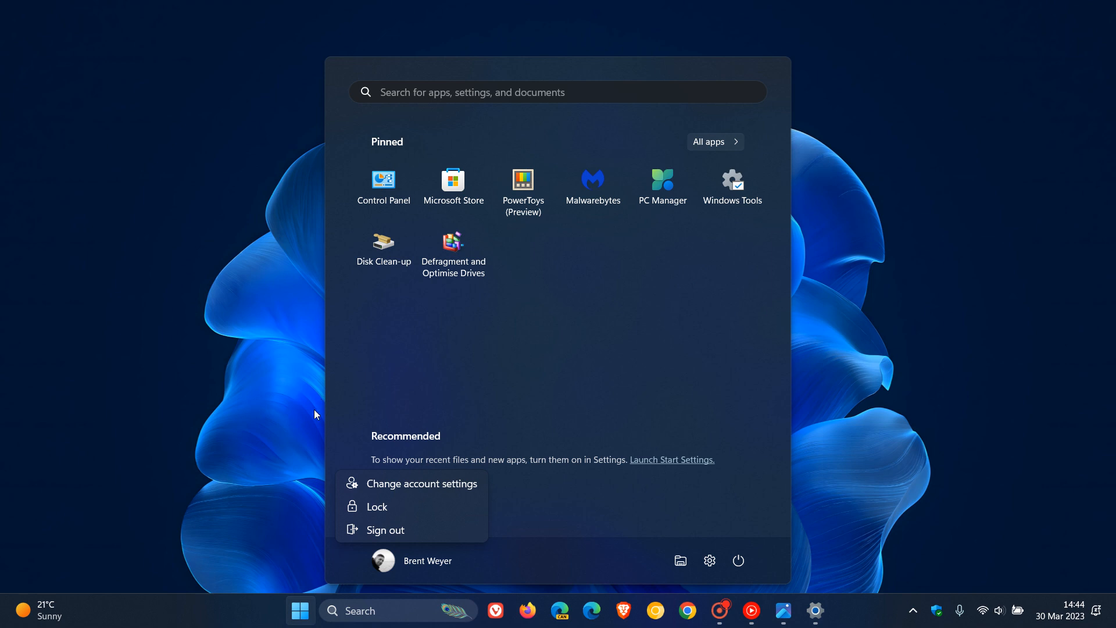
mouse_move(346, 470)
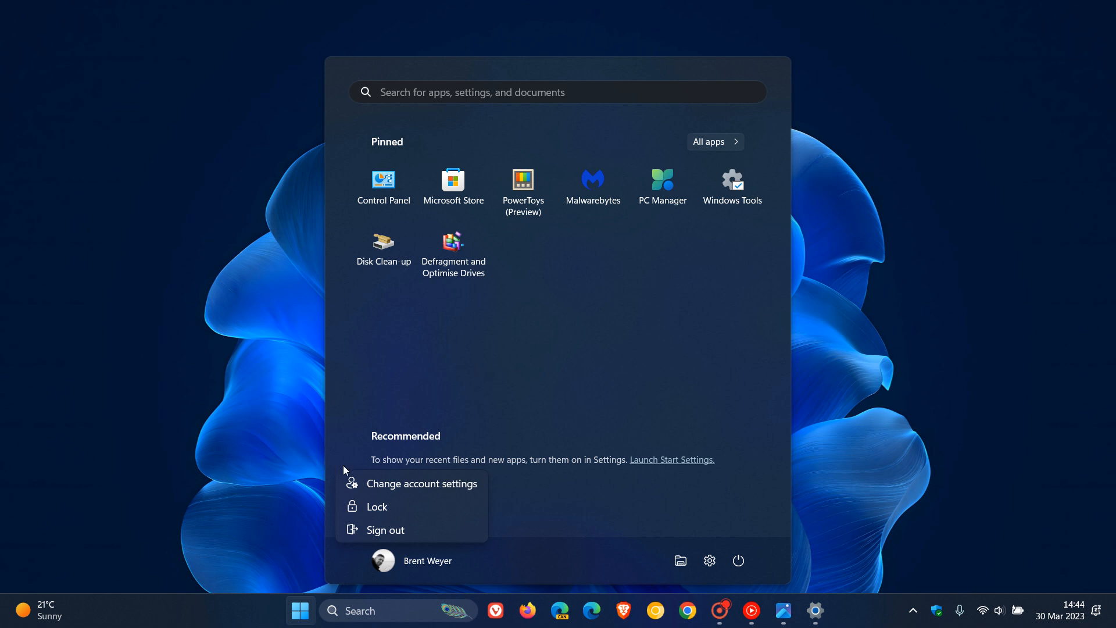
mouse_move(488, 445)
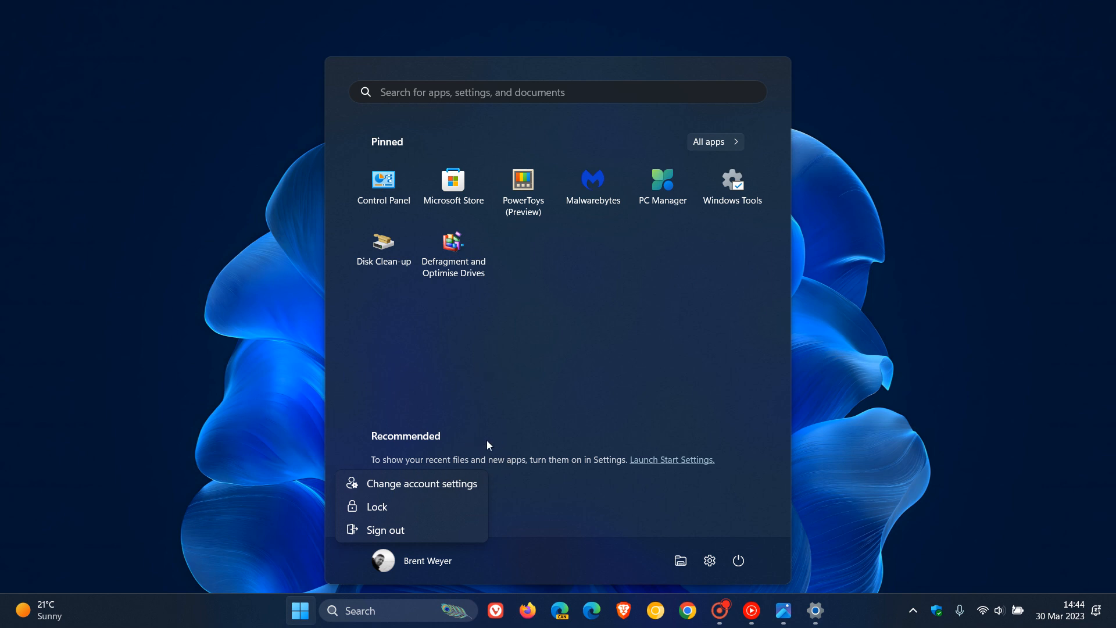
mouse_move(455, 410)
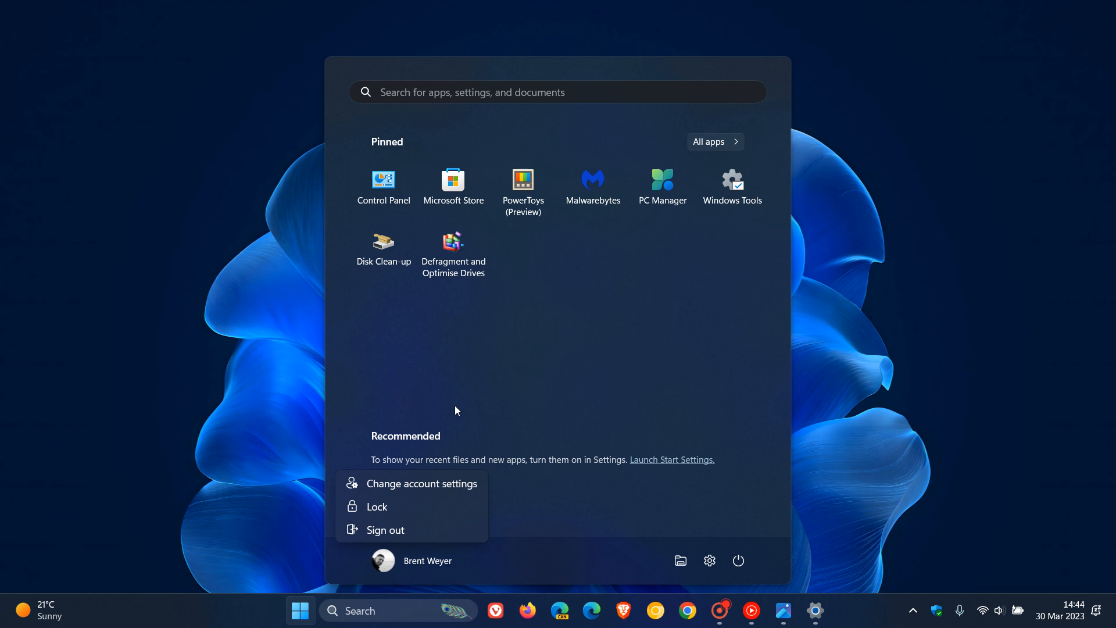
mouse_move(470, 395)
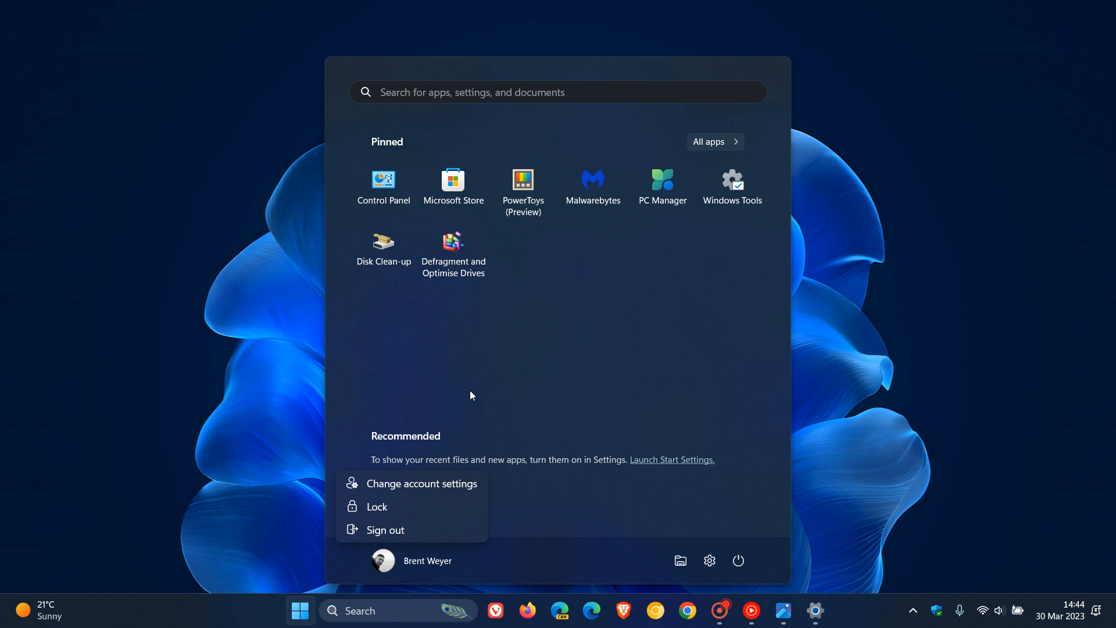
mouse_move(587, 505)
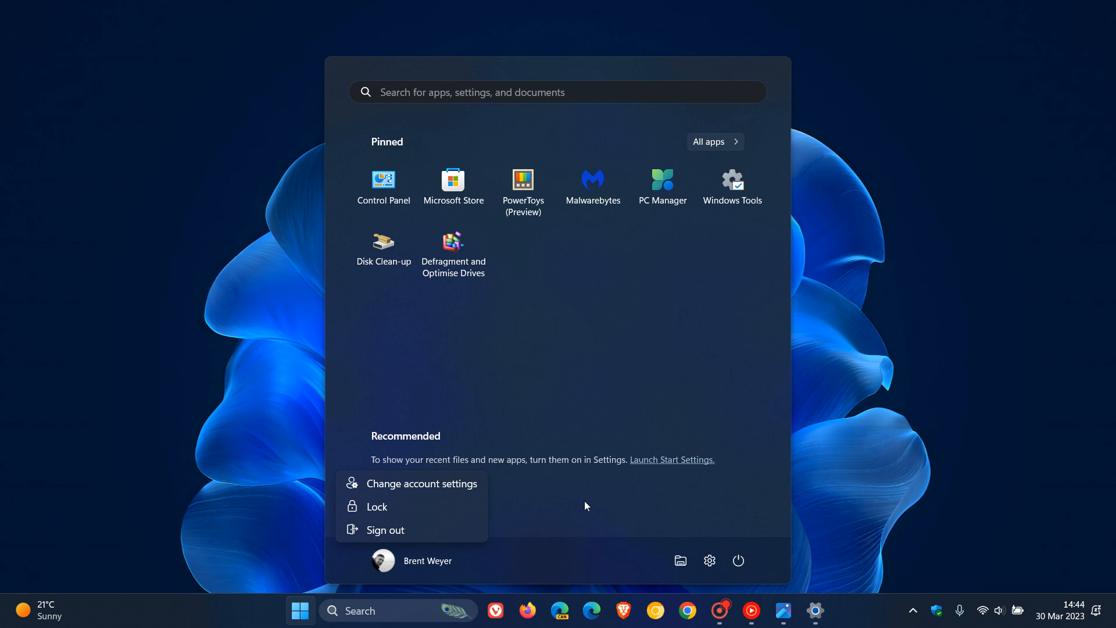
mouse_move(475, 412)
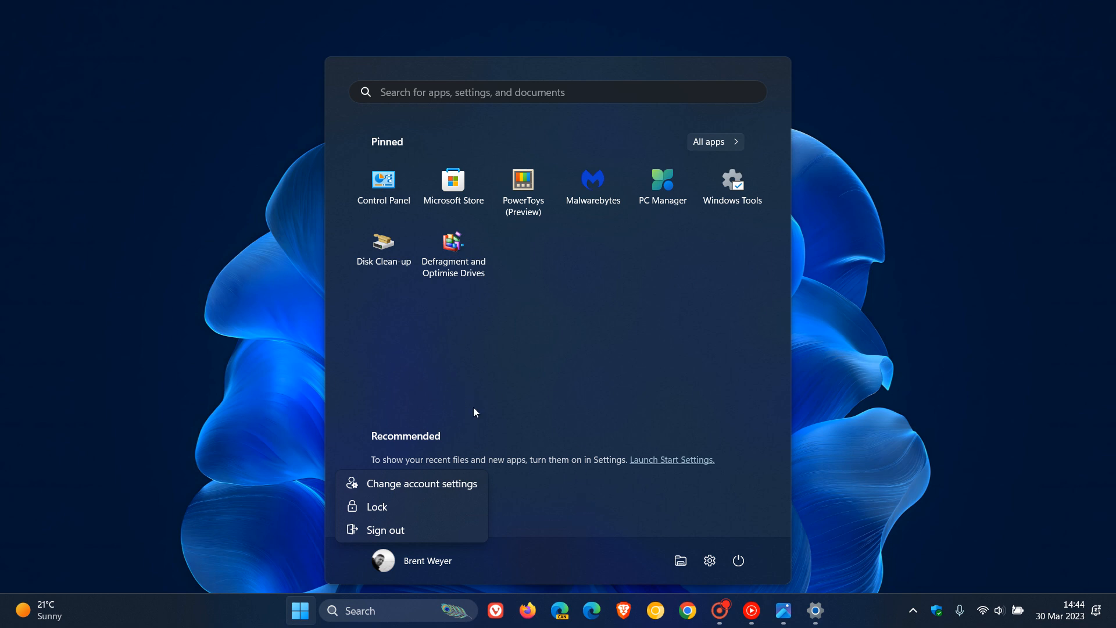
mouse_move(411, 530)
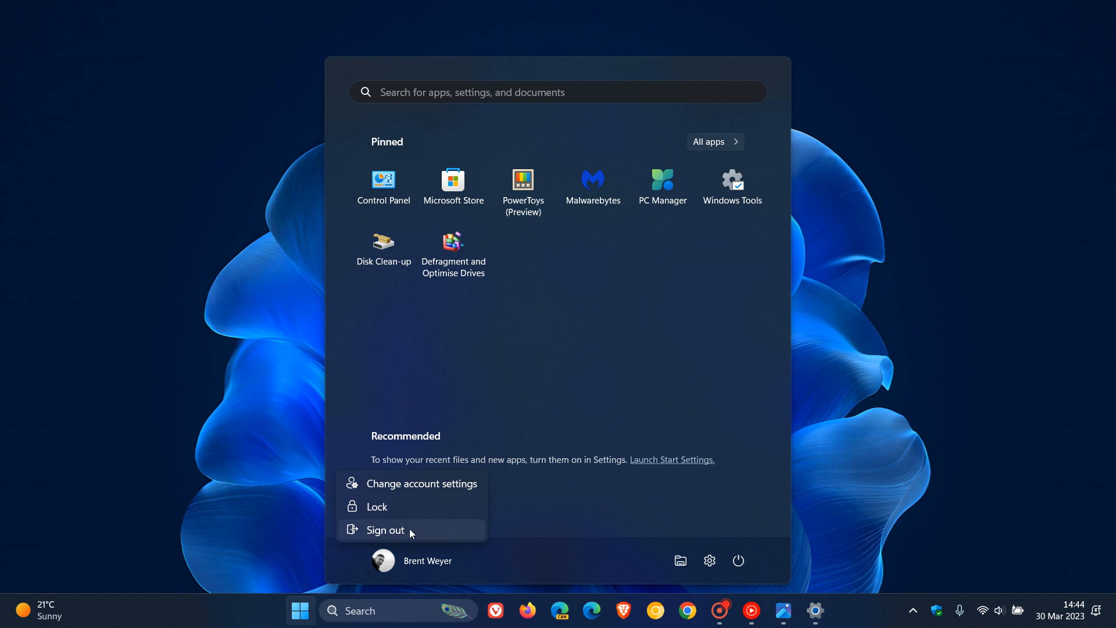
mouse_move(833, 413)
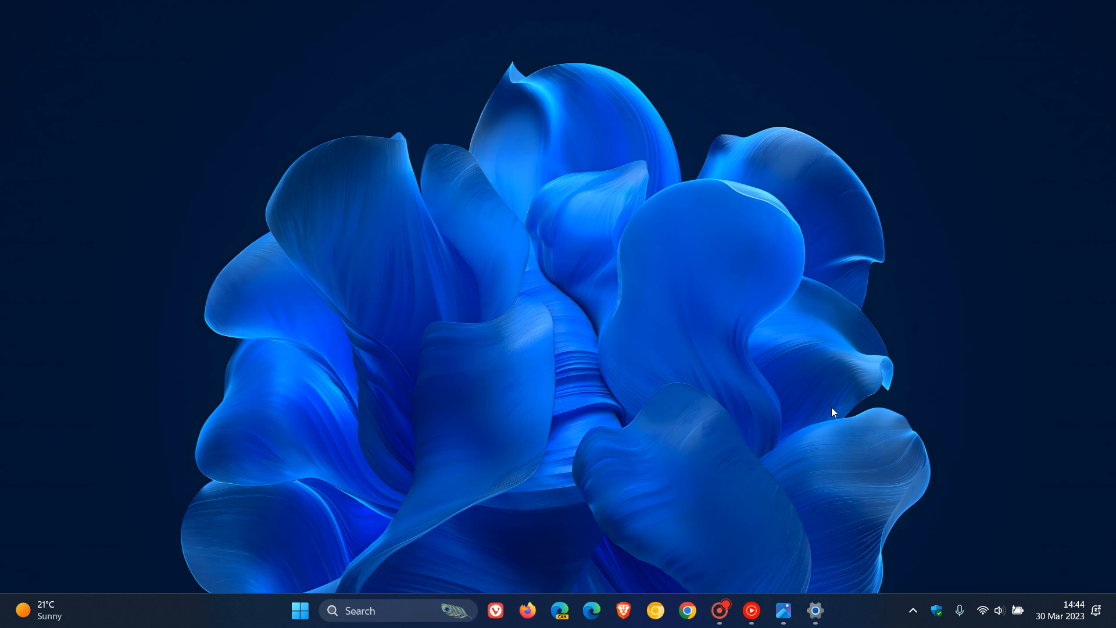
mouse_move(618, 266)
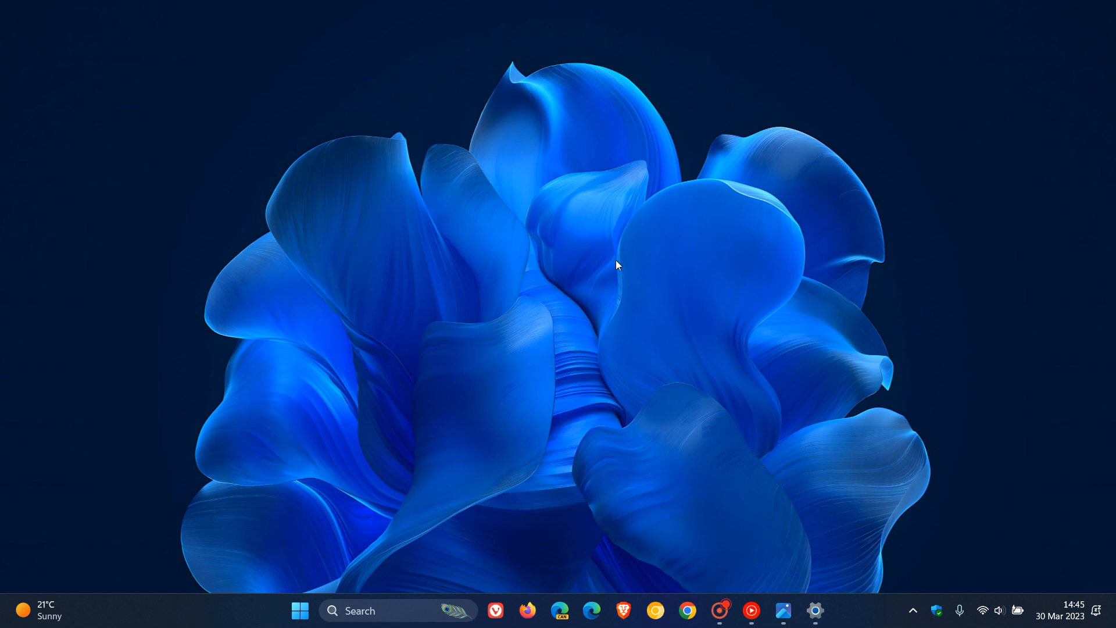
Reopen the Start menu from the taskbar Start button.
click(300, 611)
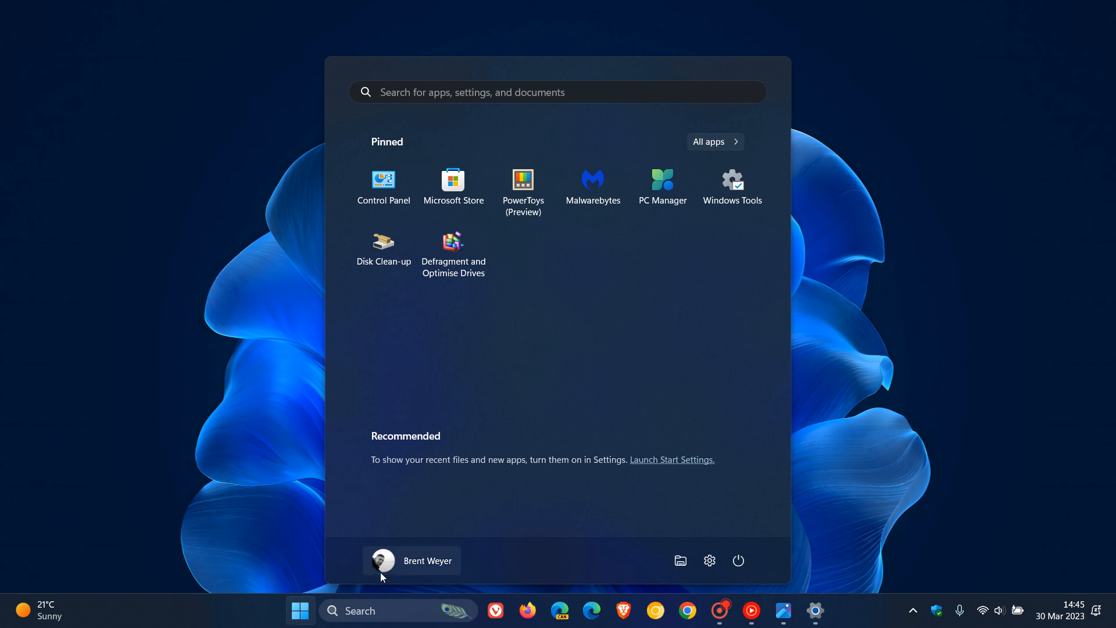
Show the signed-in user's account options, then dismiss Start to the desktop.
click(411, 561)
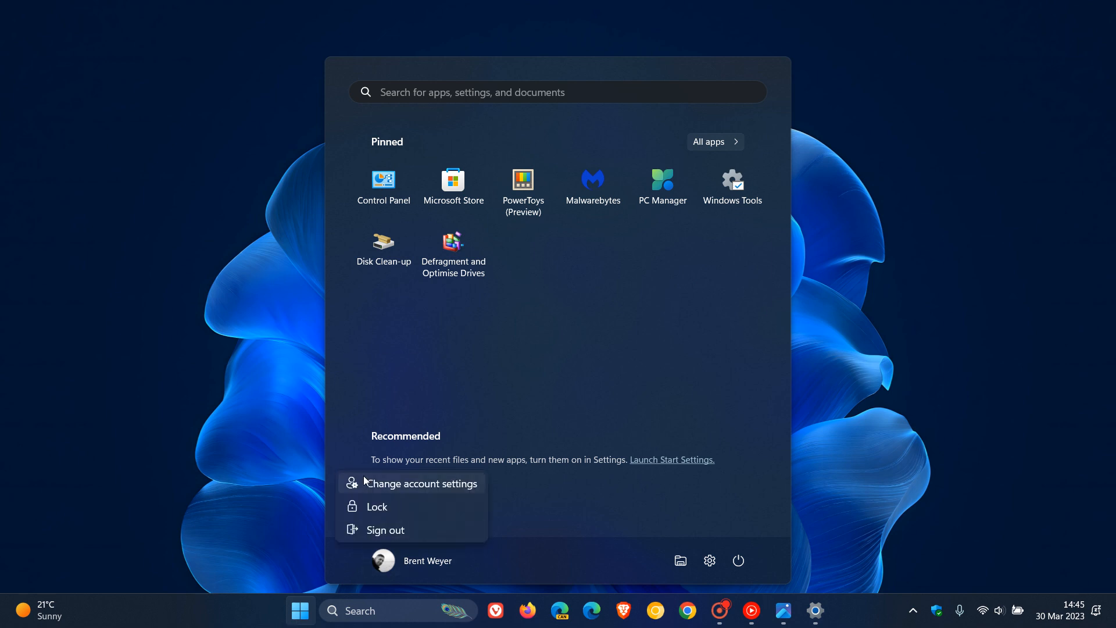
mouse_move(868, 383)
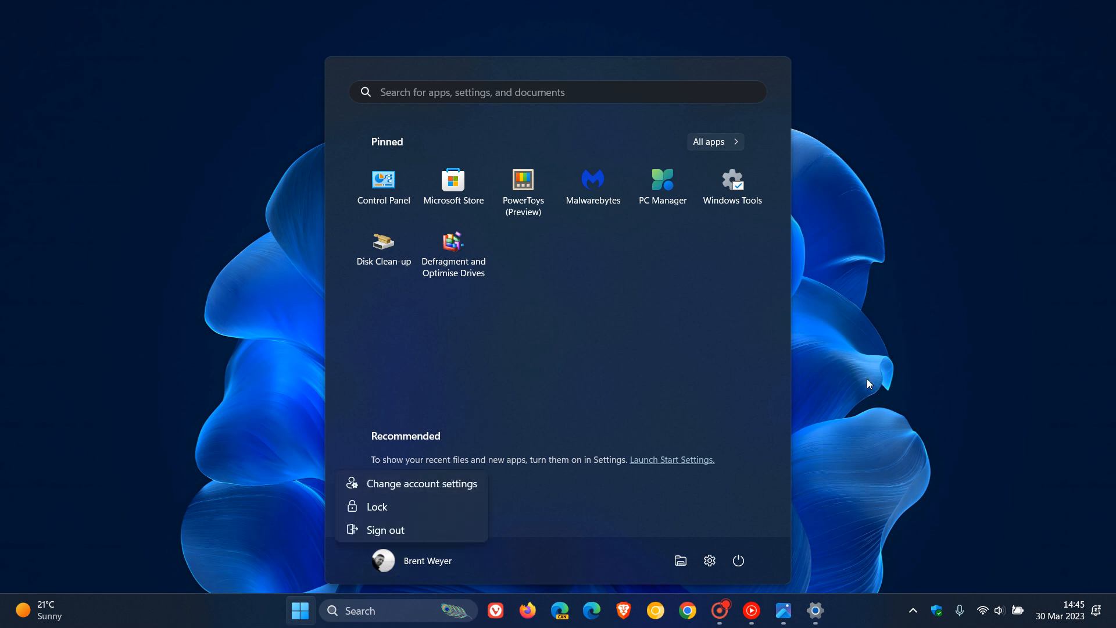
mouse_move(876, 365)
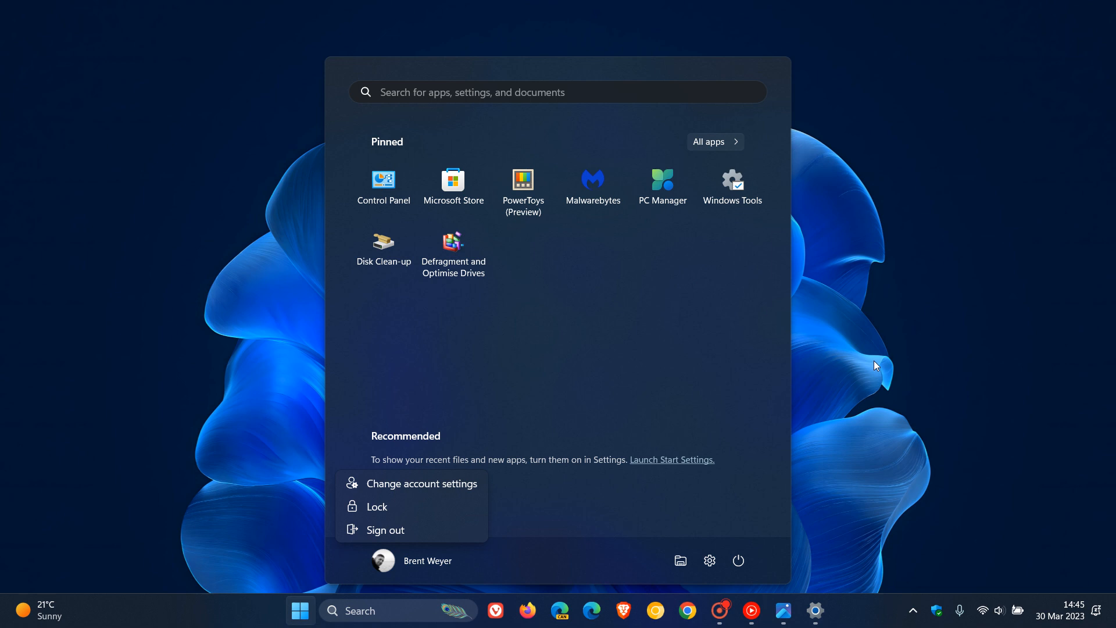
click(384, 560)
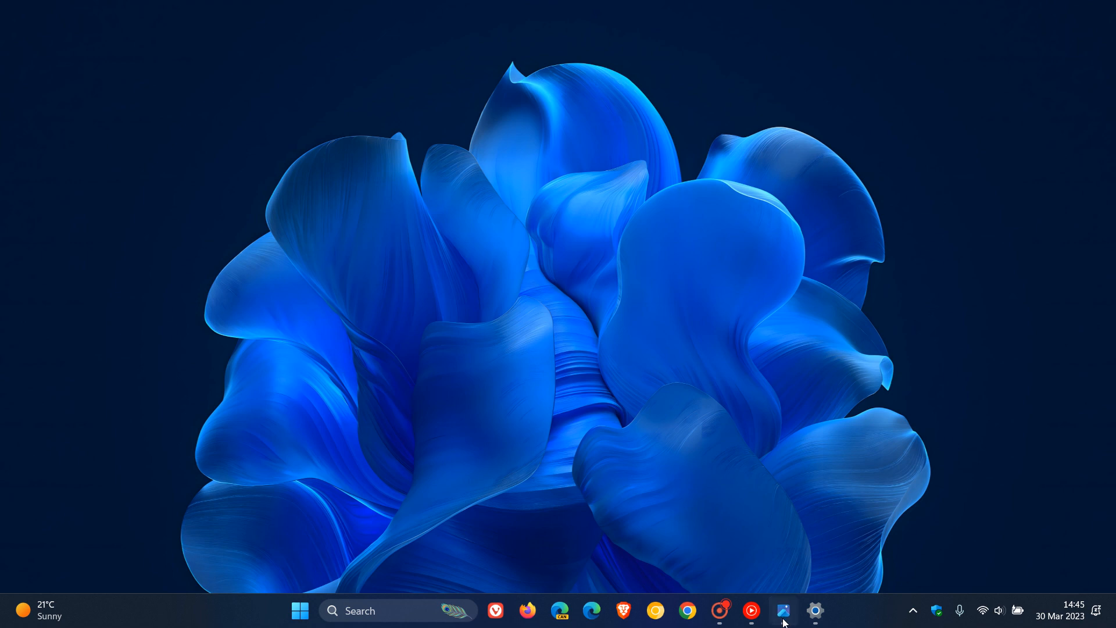
click(815, 611)
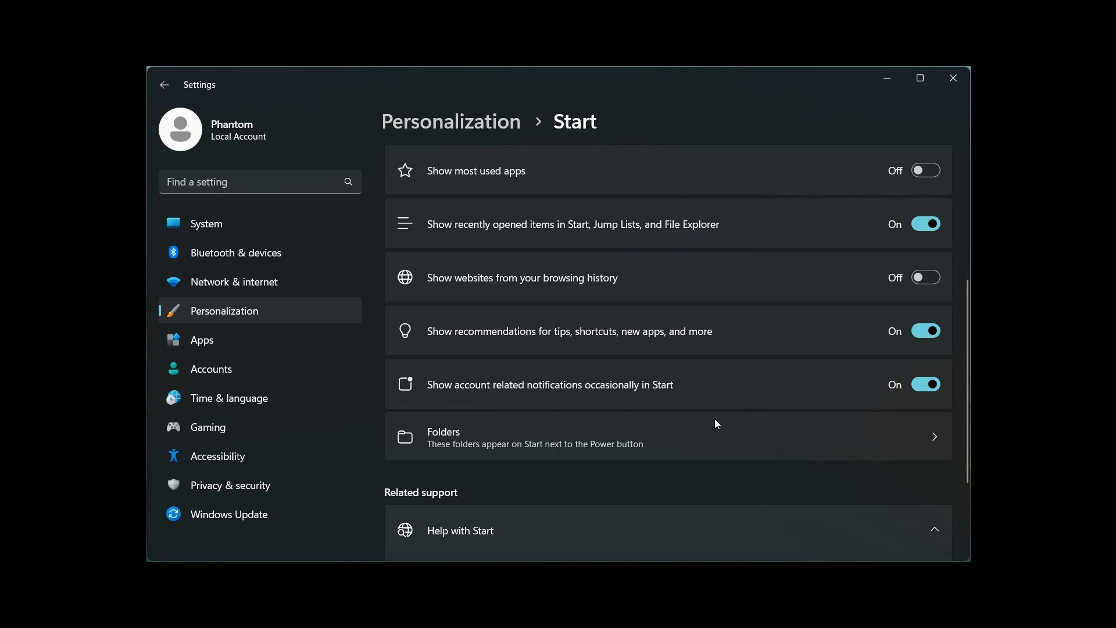
mouse_move(424, 108)
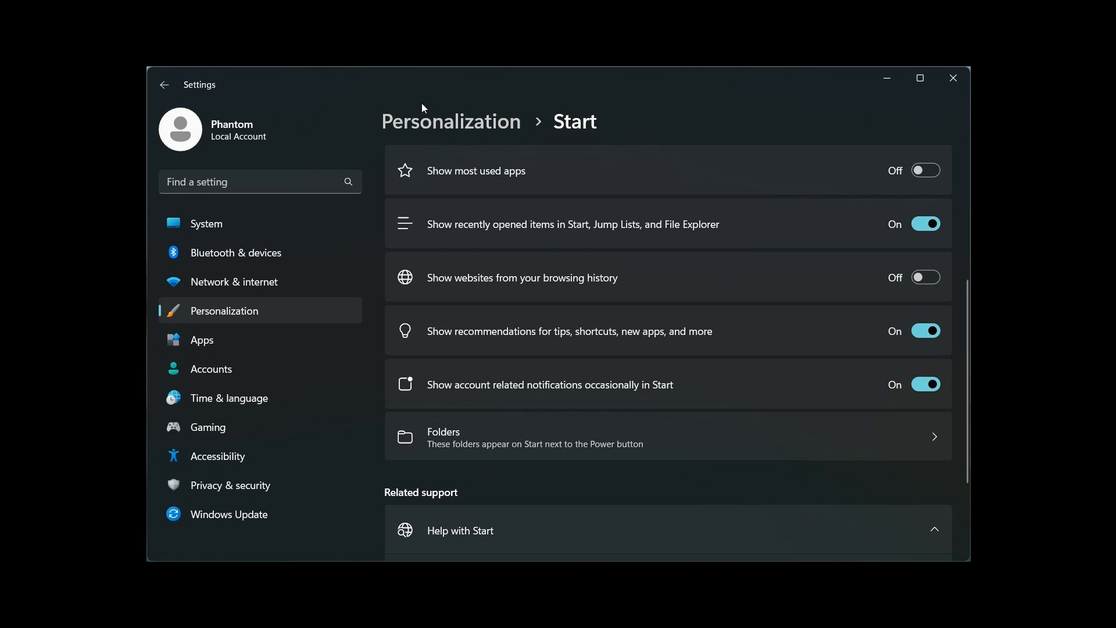
mouse_move(616, 350)
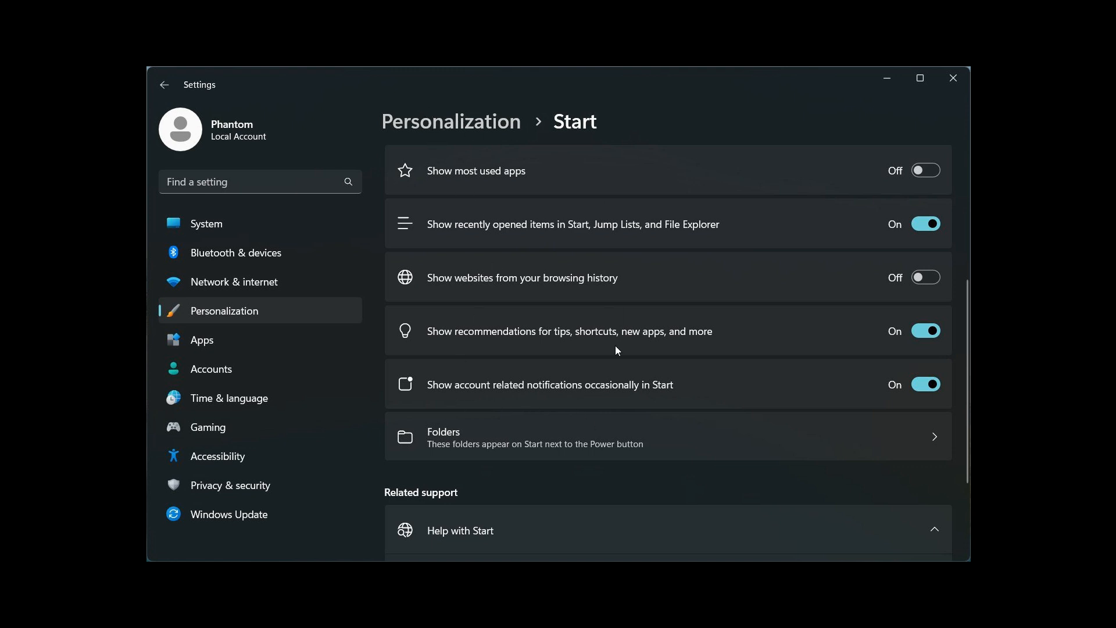
mouse_move(500, 393)
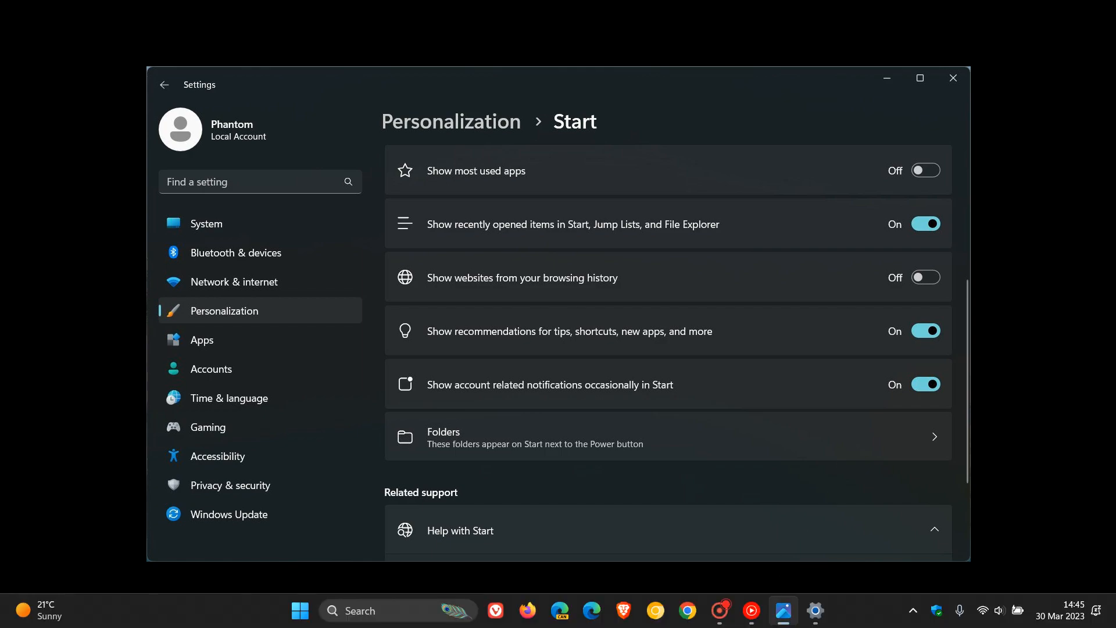
click(299, 610)
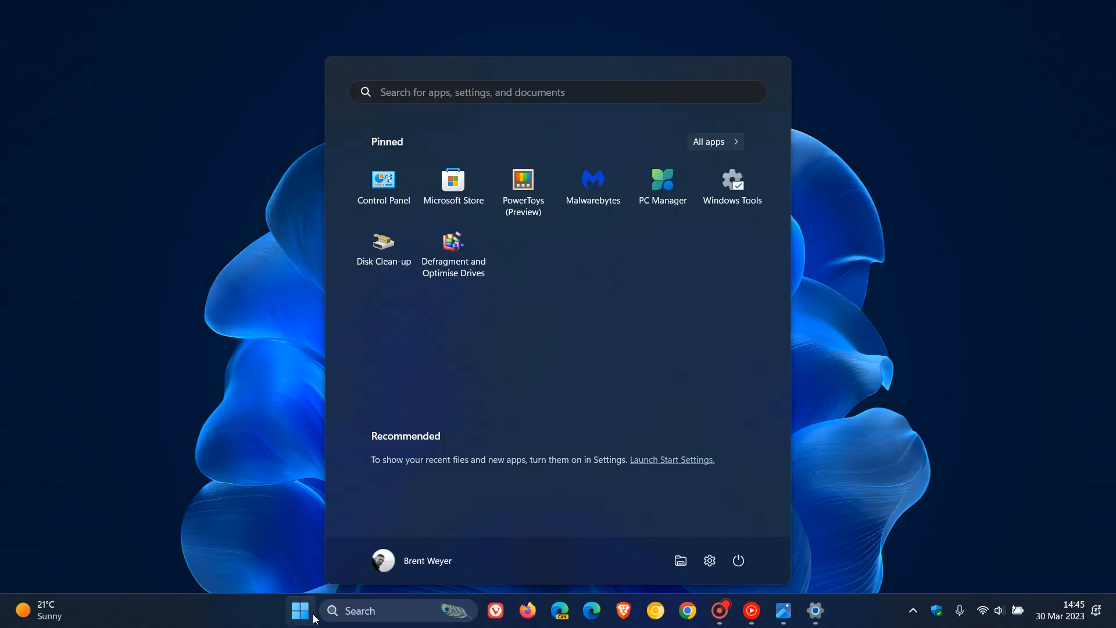
click(411, 560)
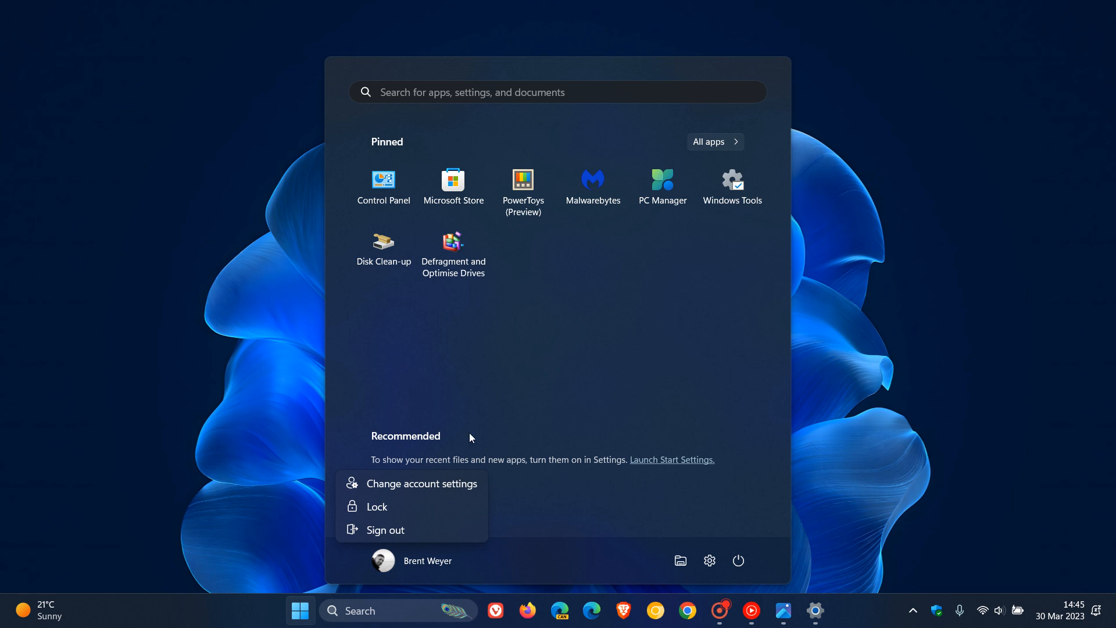
mouse_move(419, 411)
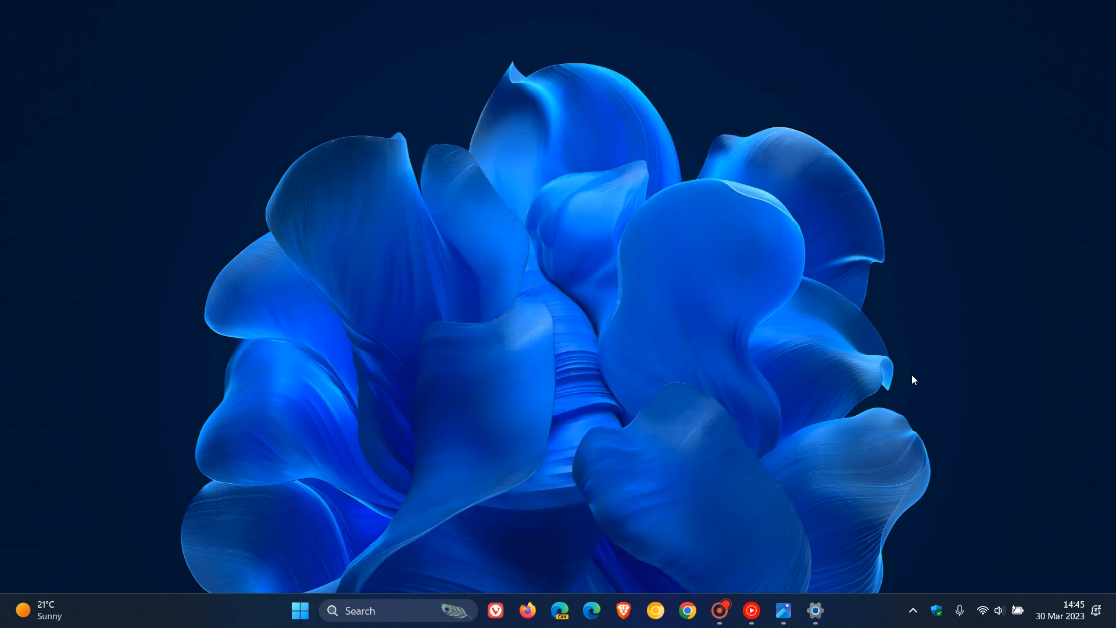
mouse_move(655, 276)
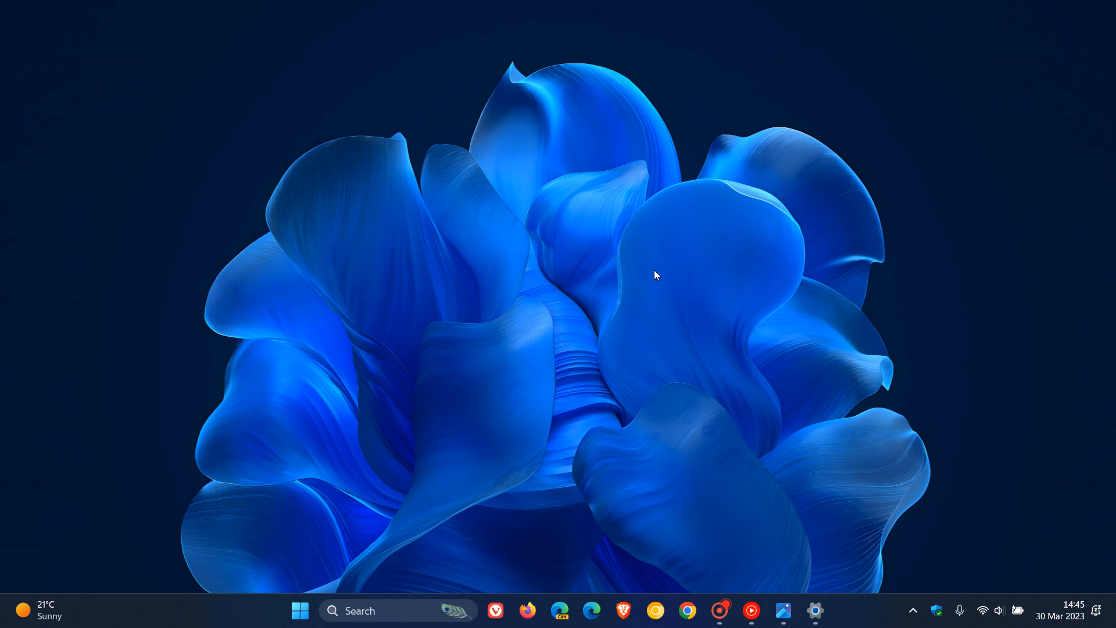
mouse_move(594, 292)
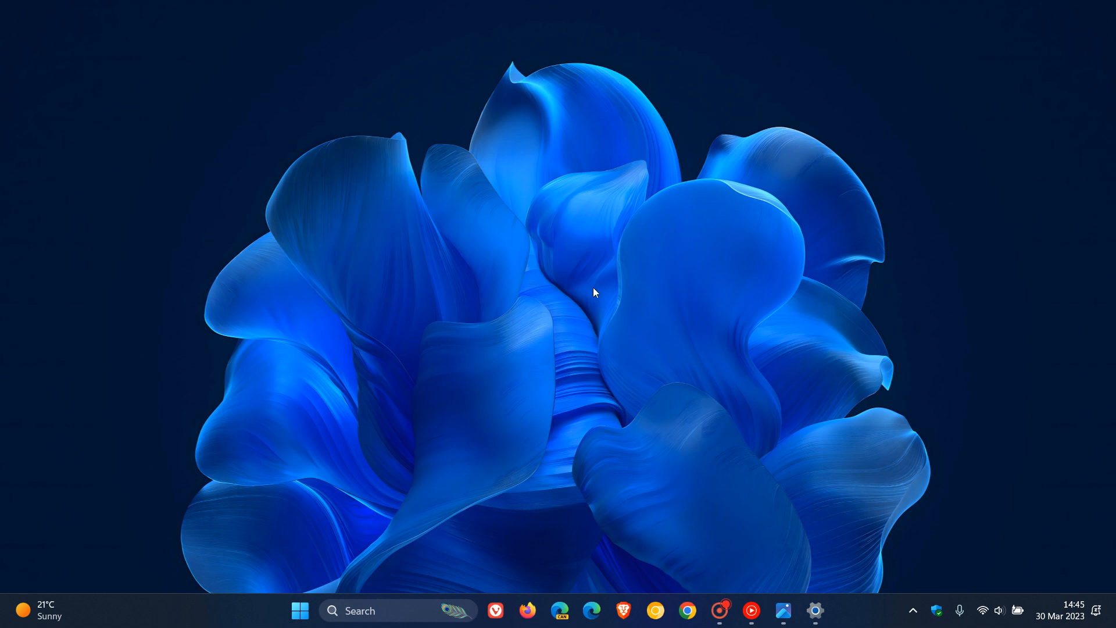
click(300, 611)
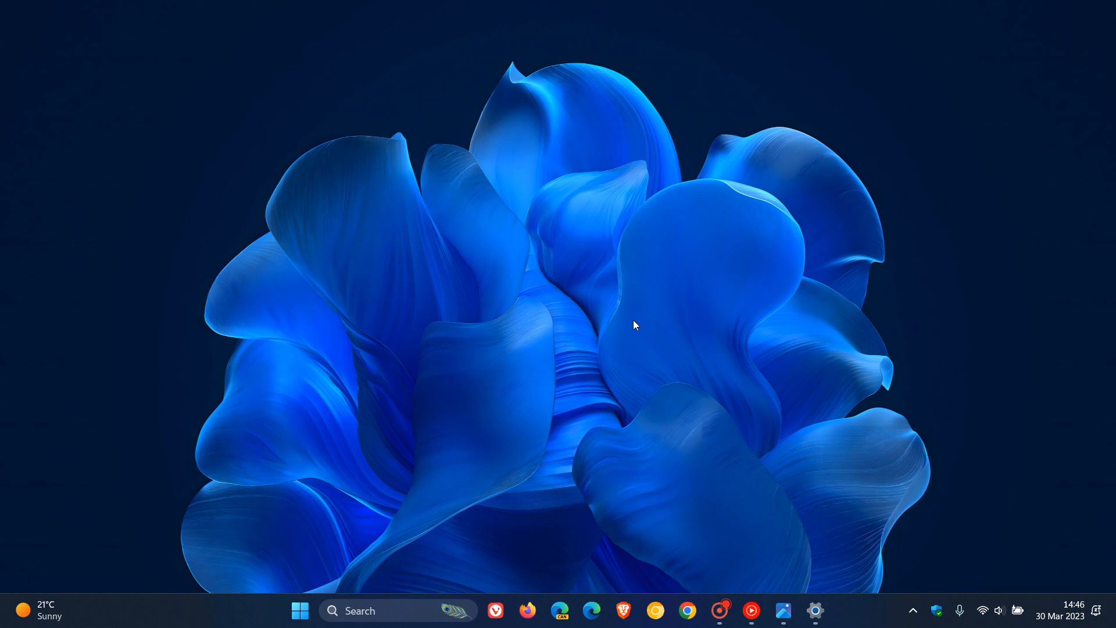
mouse_move(650, 271)
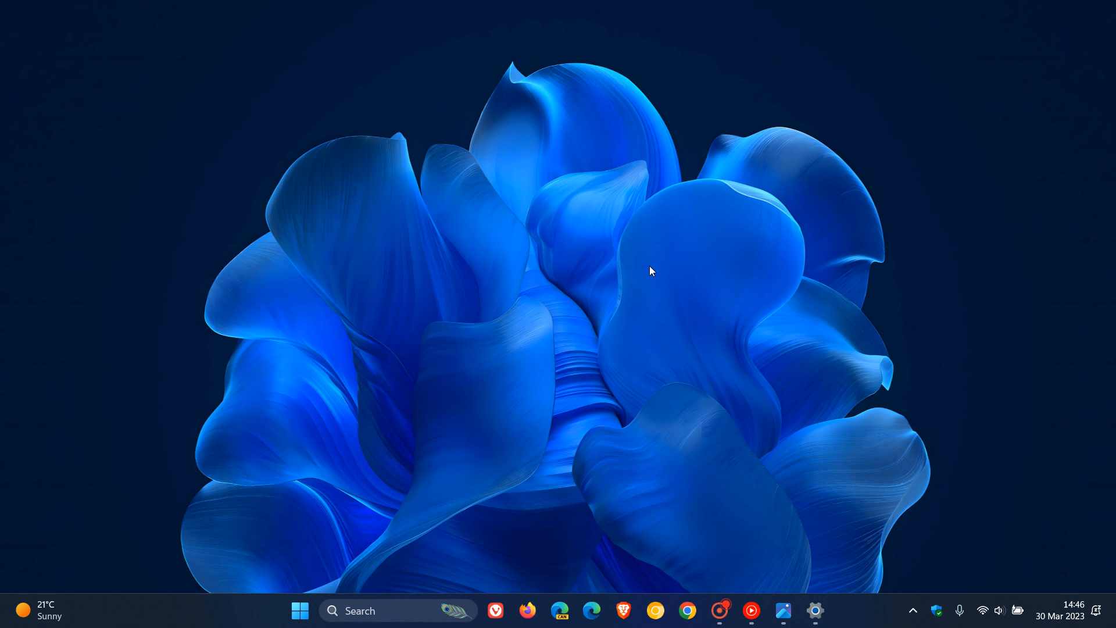
mouse_move(557, 171)
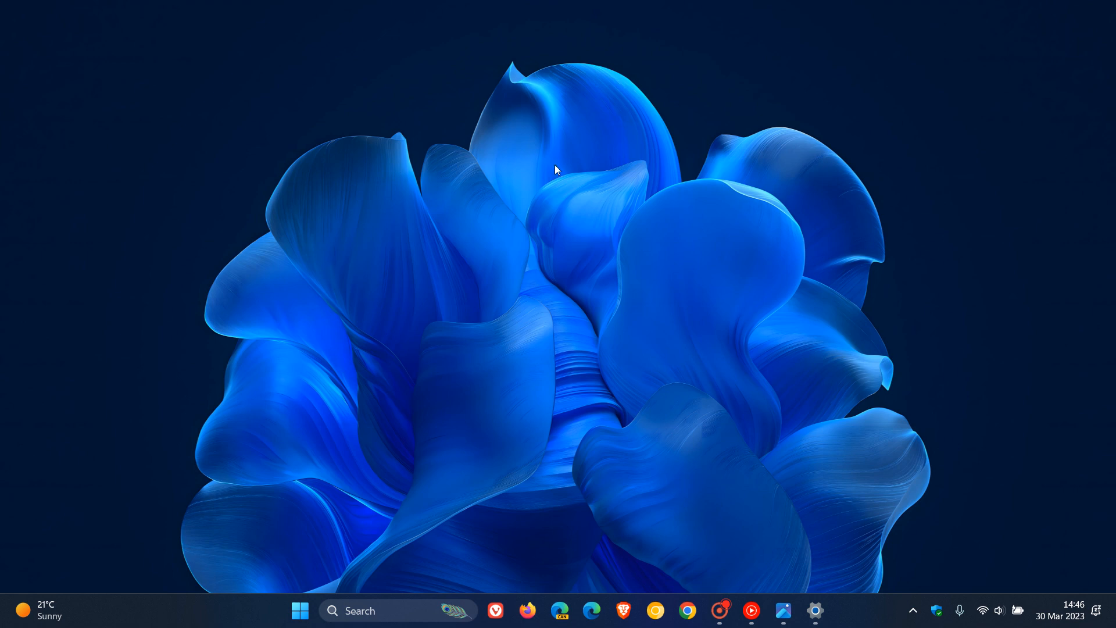
mouse_move(698, 294)
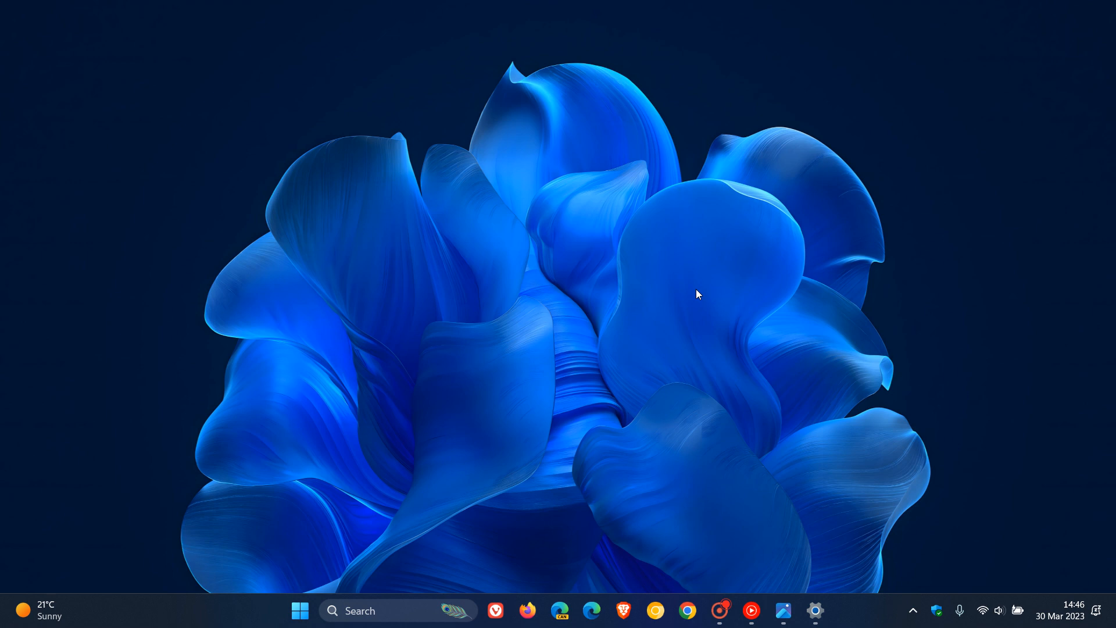
mouse_move(785, 343)
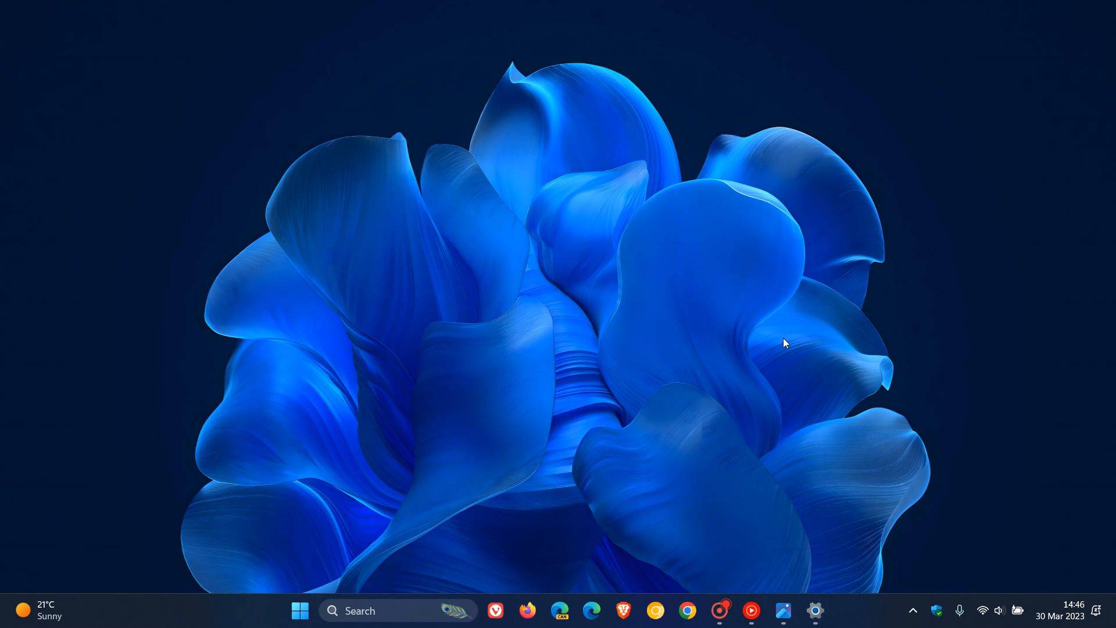